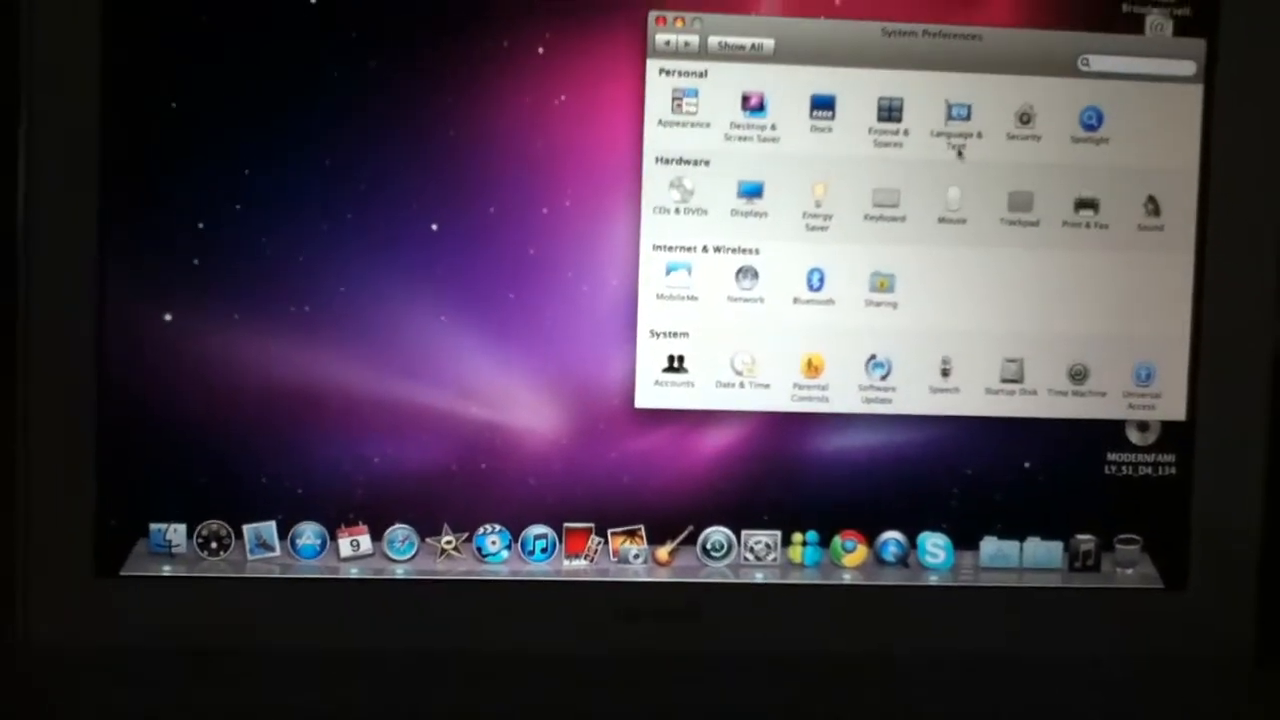
Open the Trackpad pane under Hardware in System Preferences.
left_click(1017, 200)
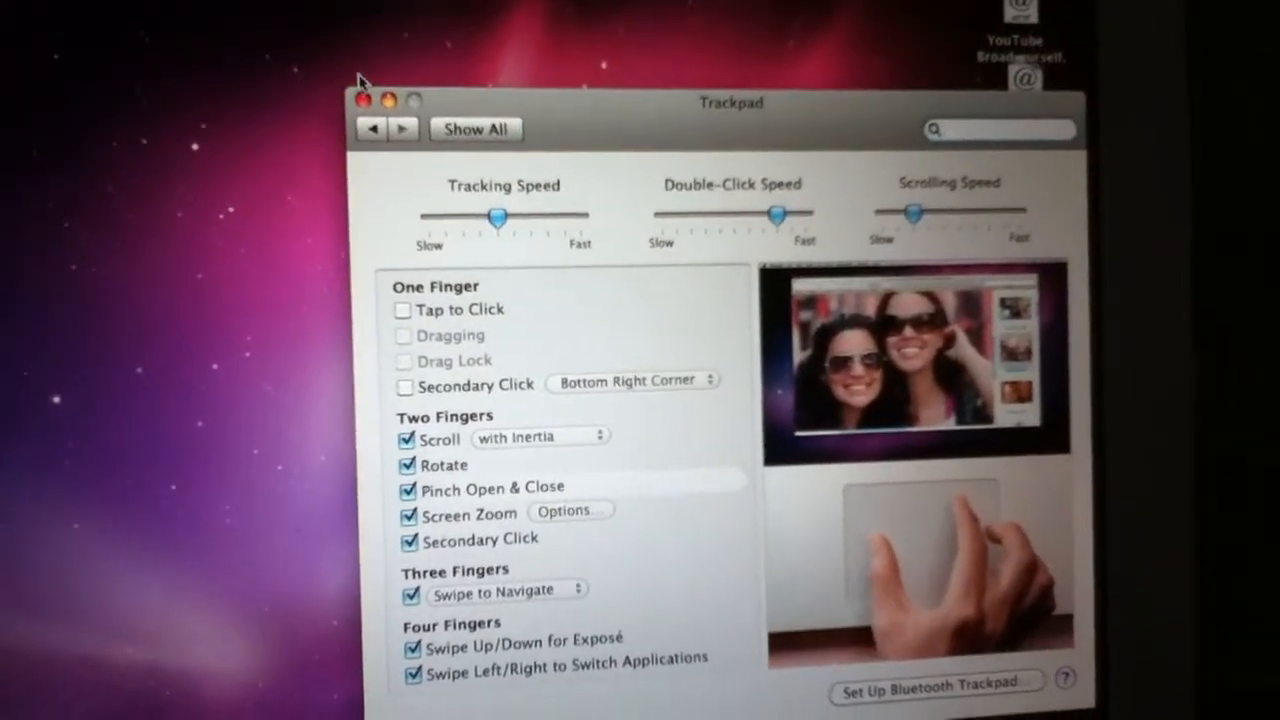
left_click(364, 99)
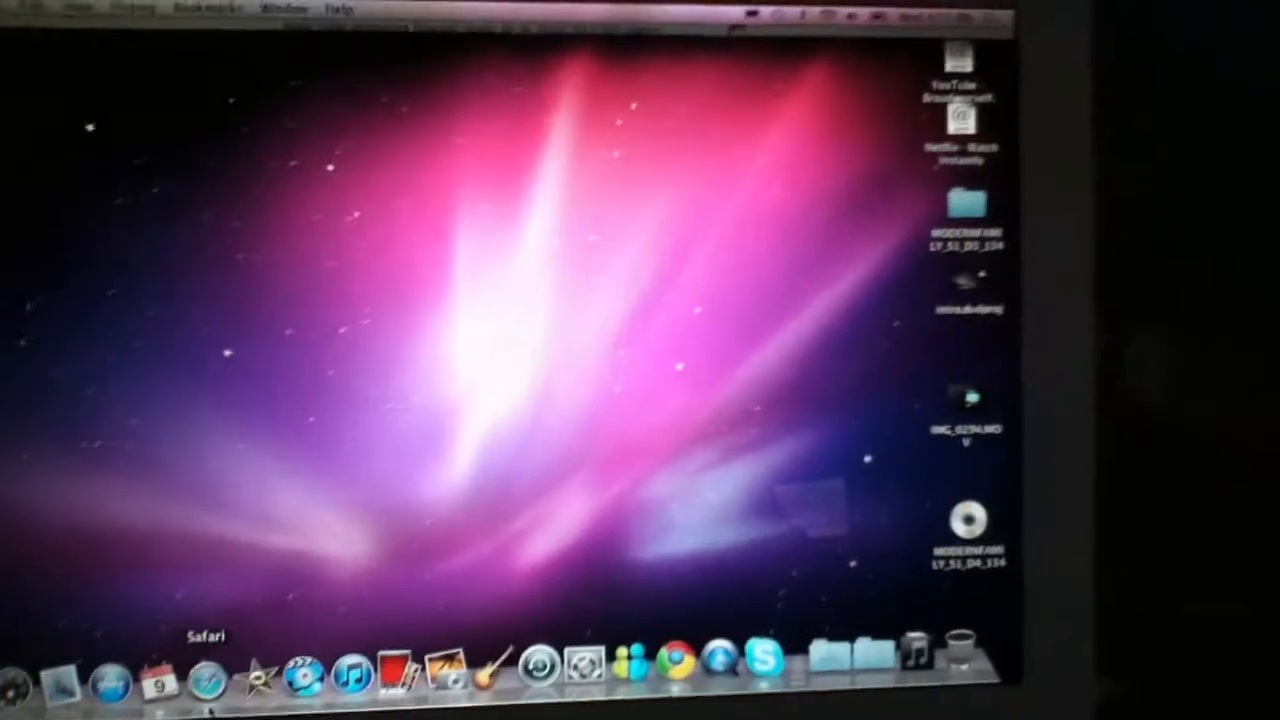
Unhide the Safari window from the Dock, returning to the Apple start page.
left_click(110, 673)
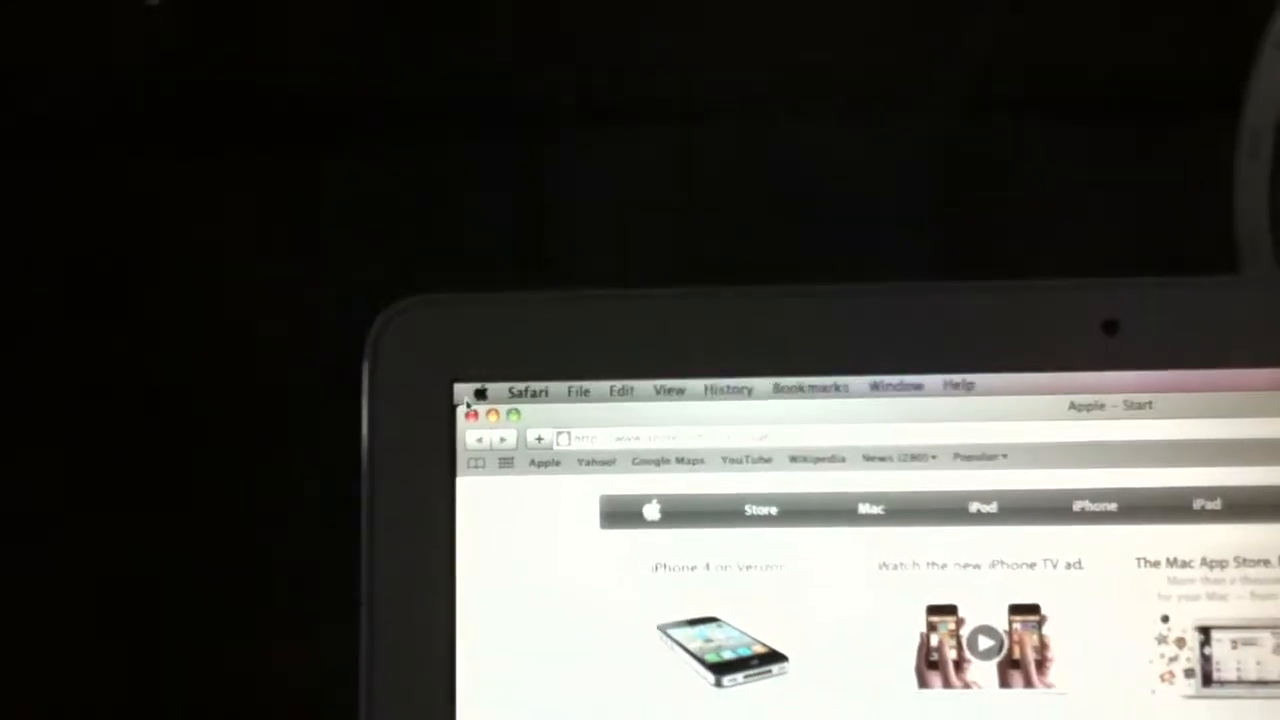